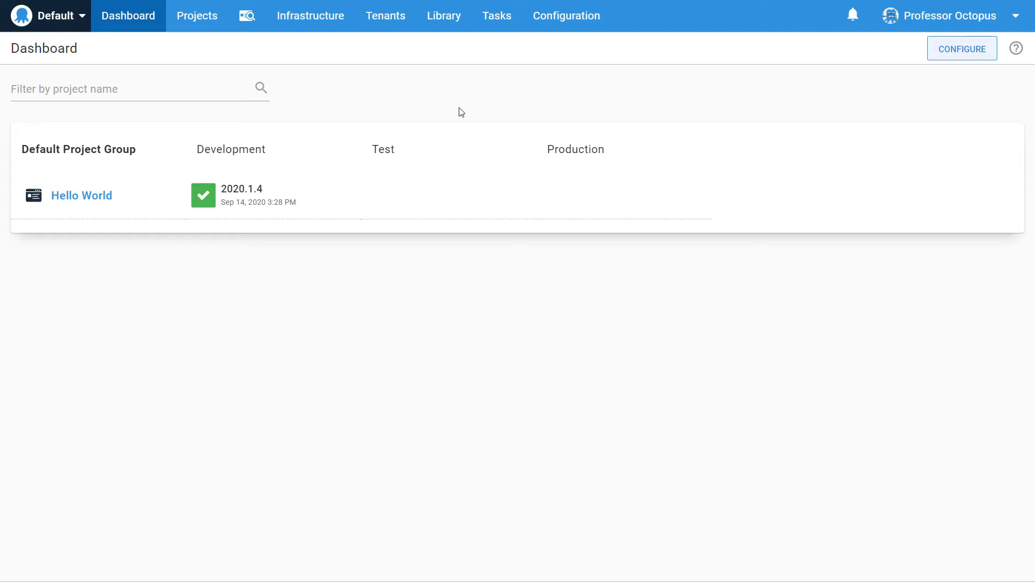
- Go to the Users list in the server Configuration area
click(567, 15)
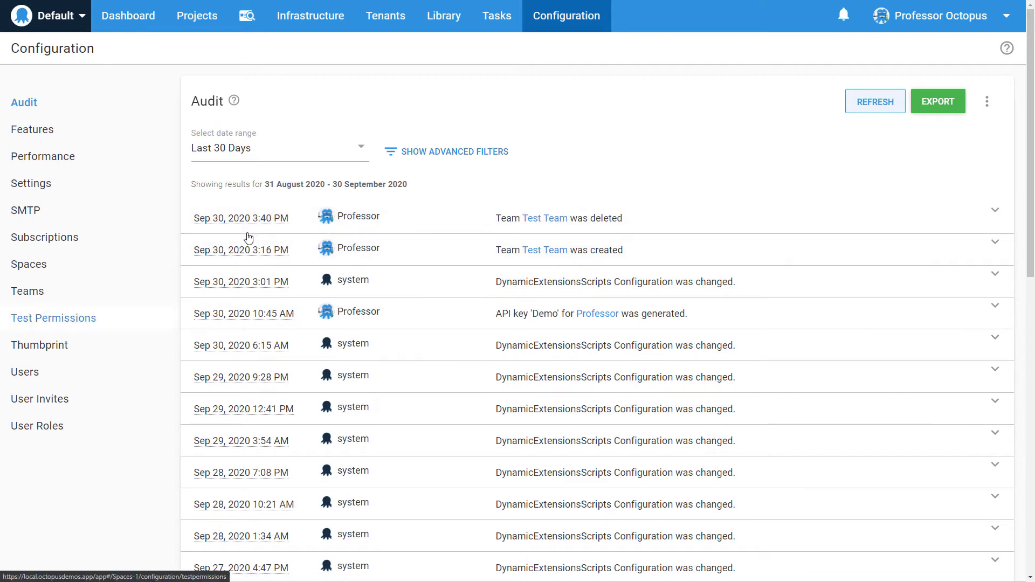
click(24, 372)
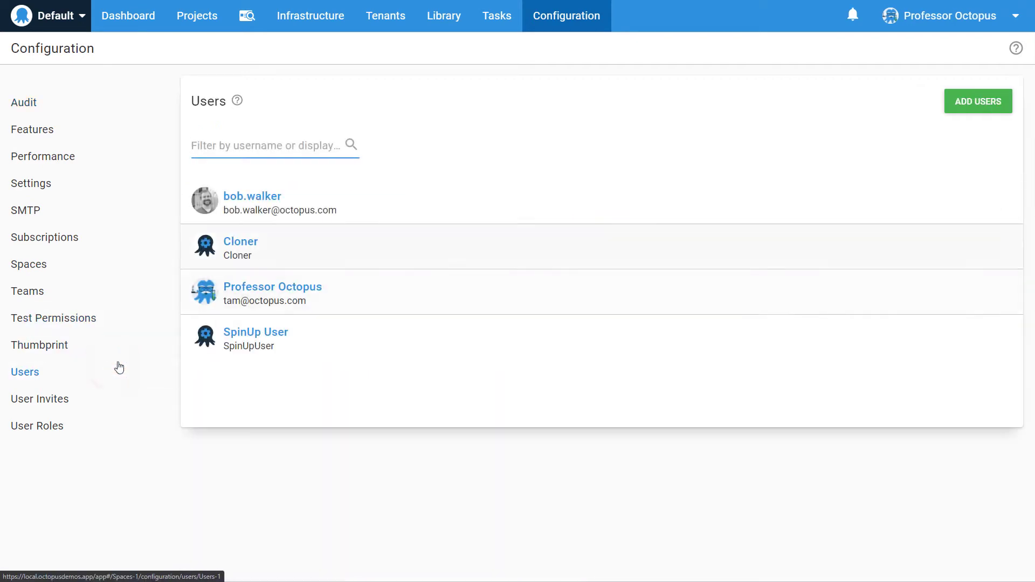
- Add a user Jenkins with display name 'Jenkins Service Account', marked as a service account
click(978, 101)
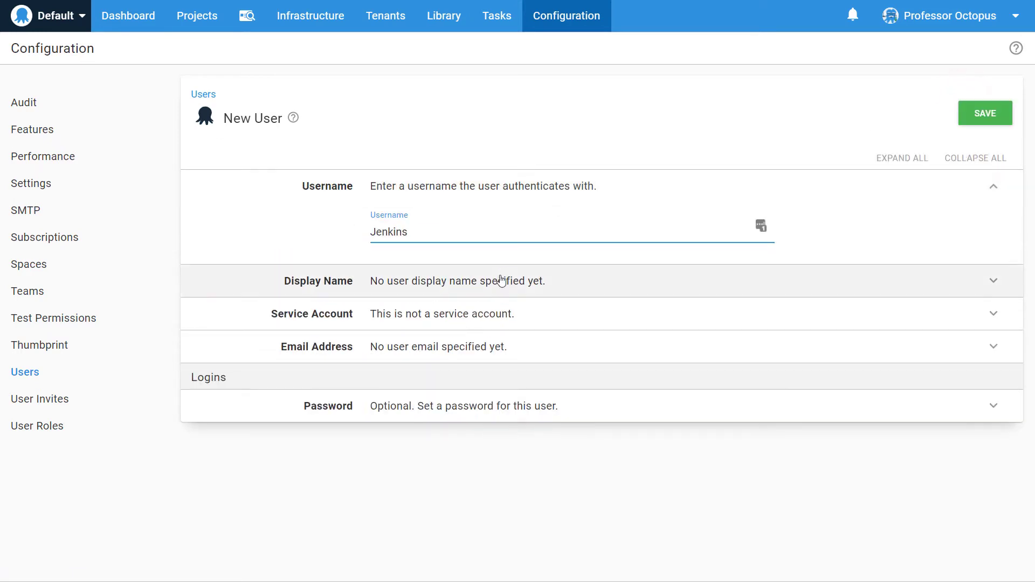
text(Jenkins Service Account)
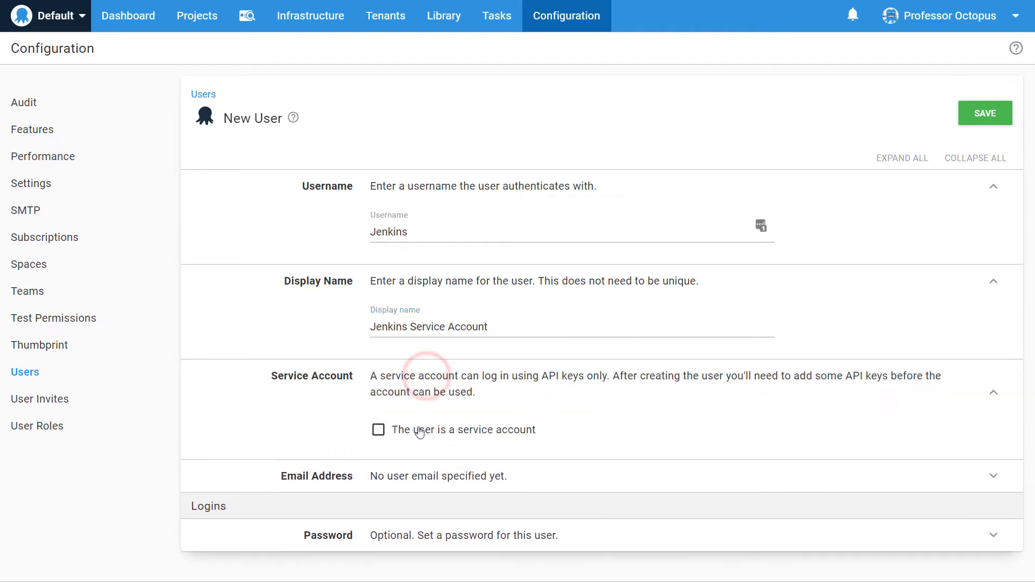
click(378, 430)
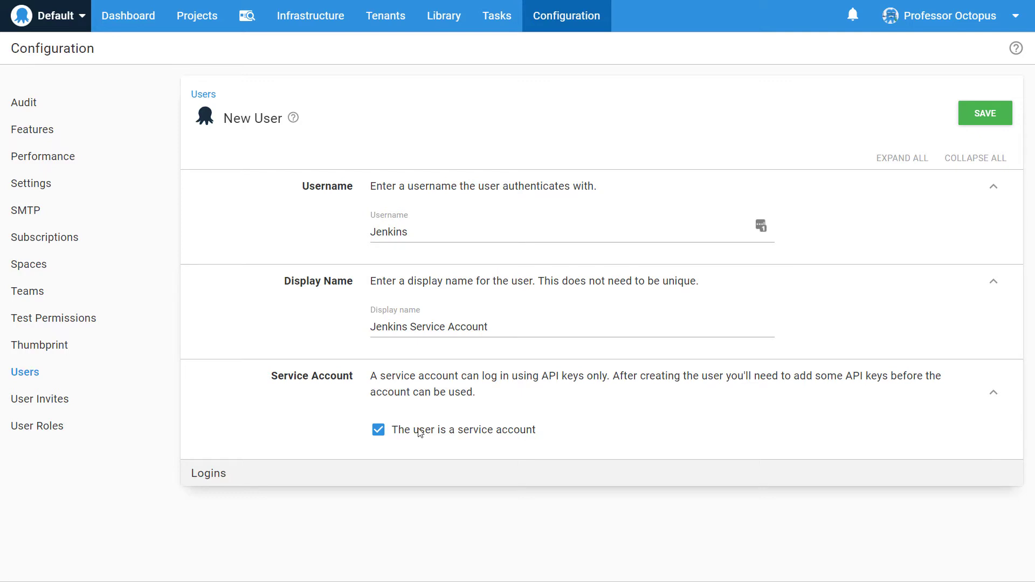
mouse_move(985, 114)
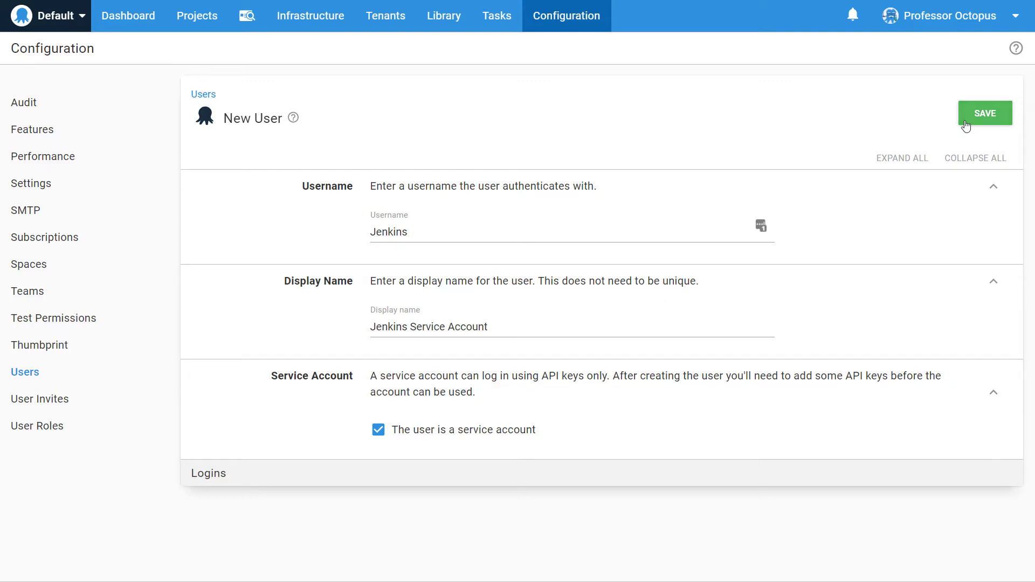
- Save the Jenkins user and generate a new API key with purpose 'Build Server'
click(985, 113)
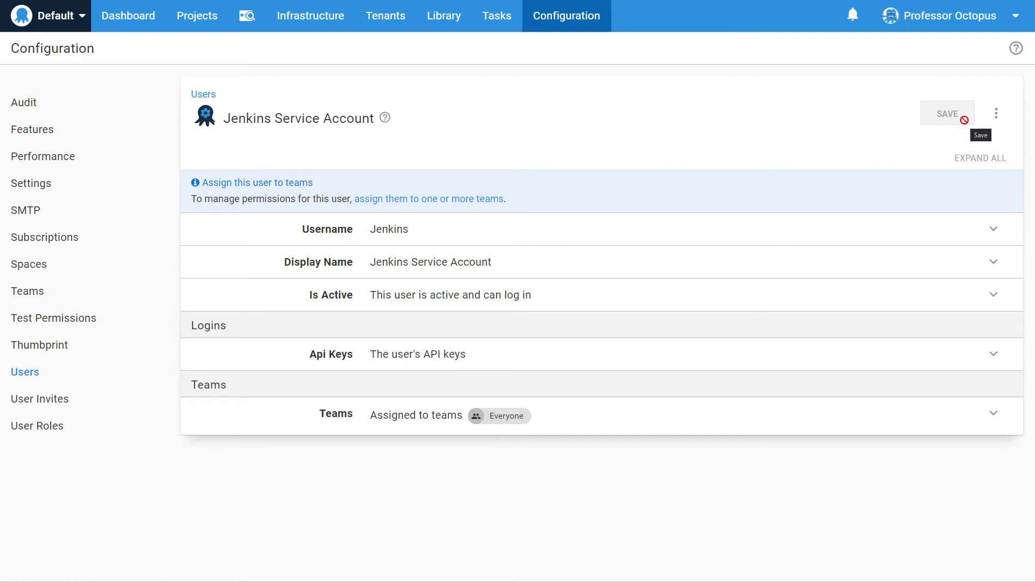
mouse_move(726, 354)
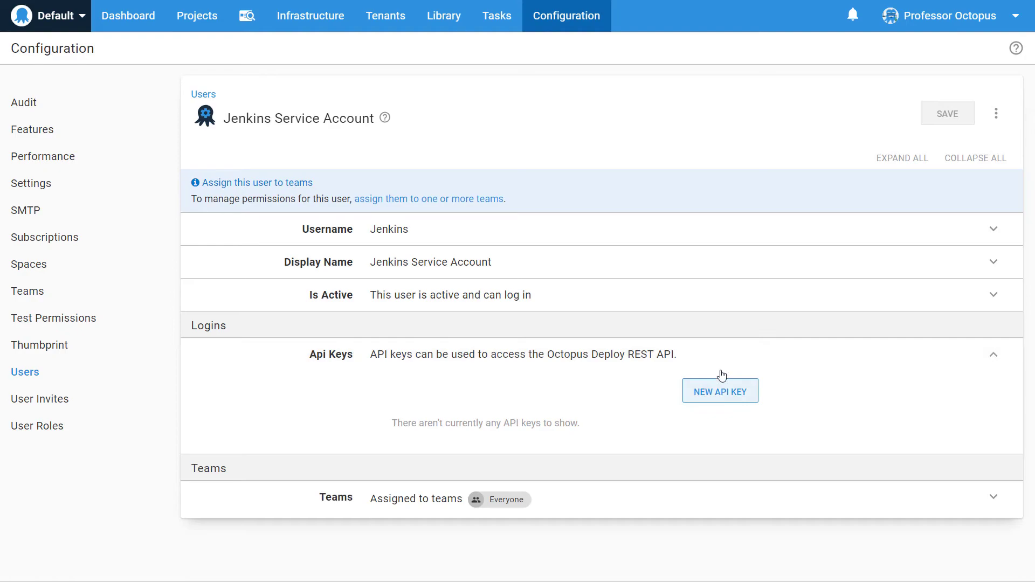
click(719, 391)
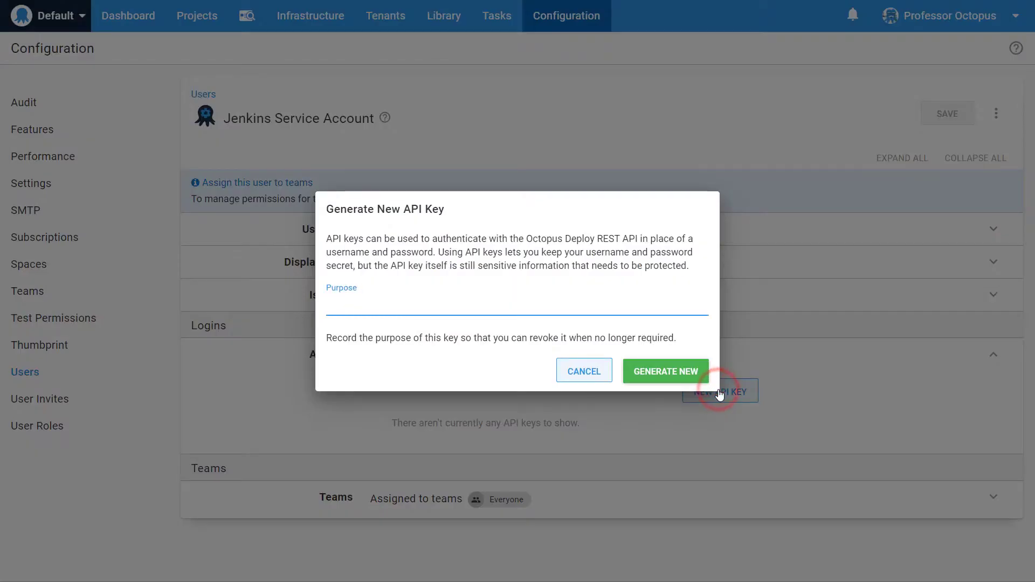
click(666, 370)
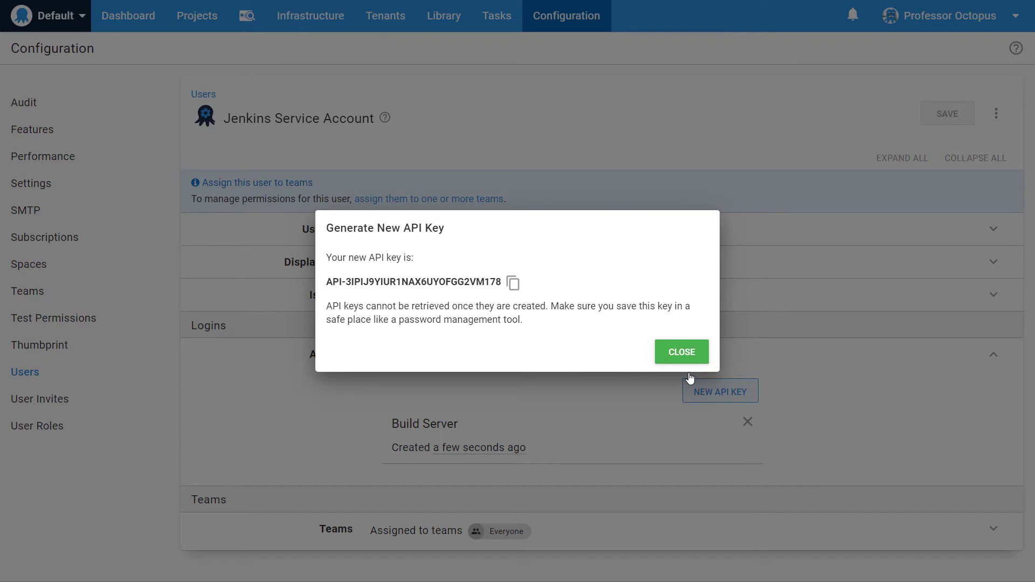
click(680, 352)
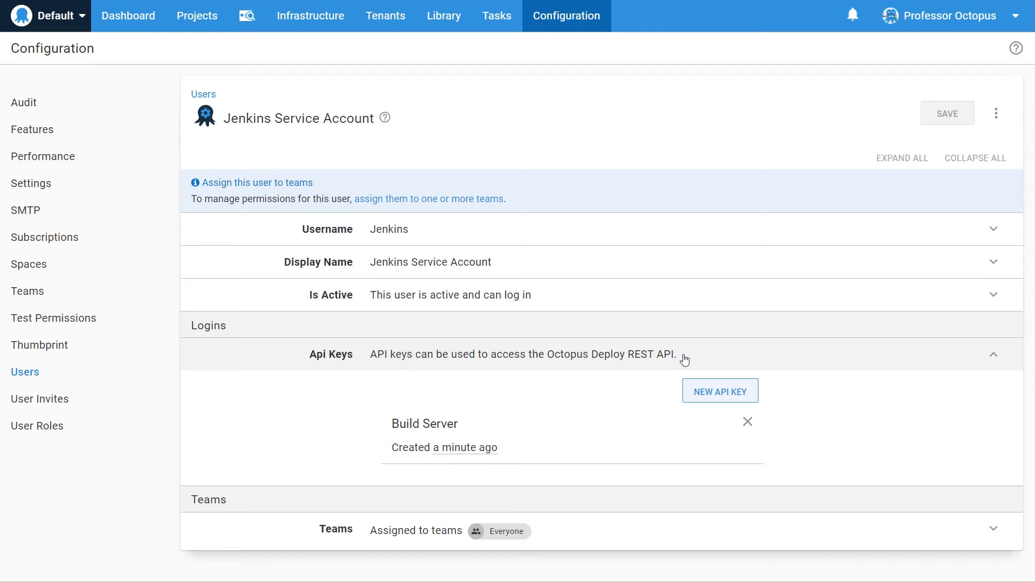
- Create team 'Build Server' described 'Team for build server service accounts.' and add Jenkins Service Account
click(27, 291)
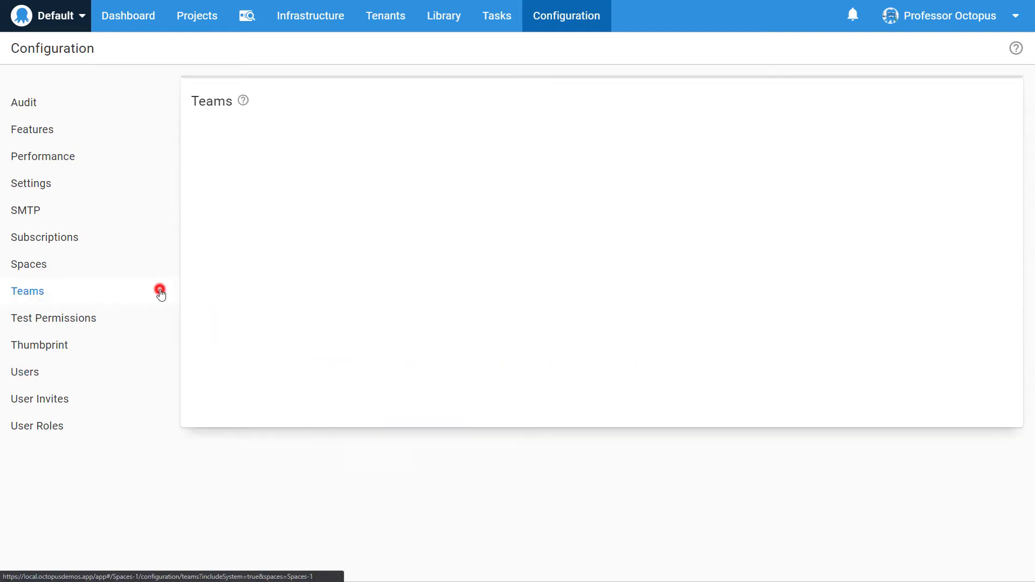
click(27, 291)
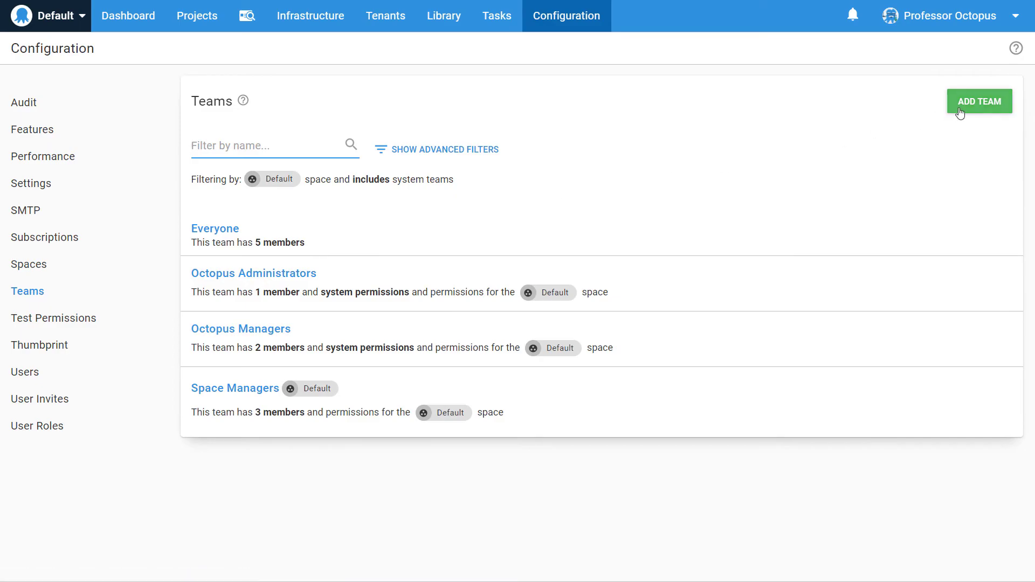
click(981, 102)
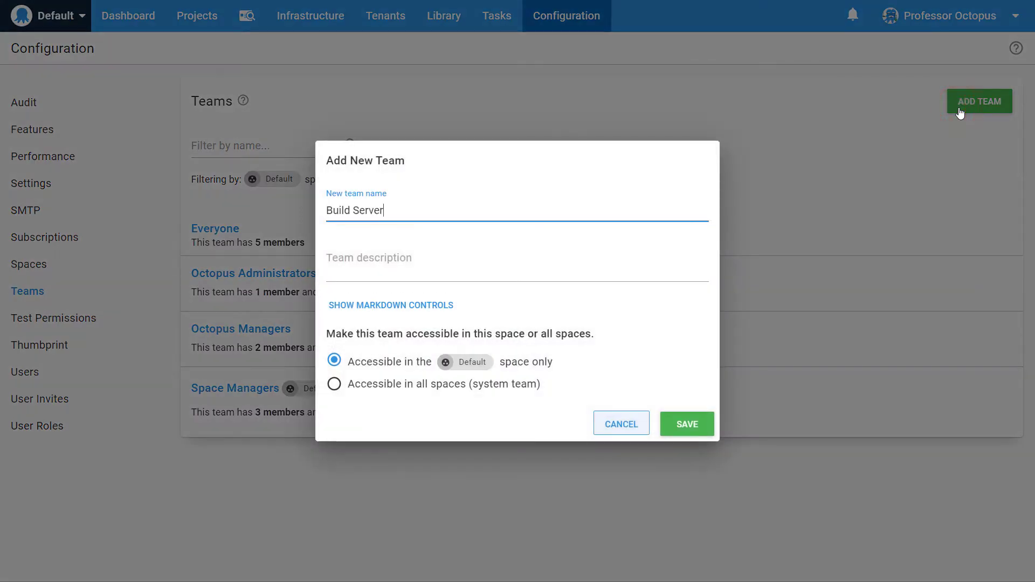
text(Team for build server service accounts.)
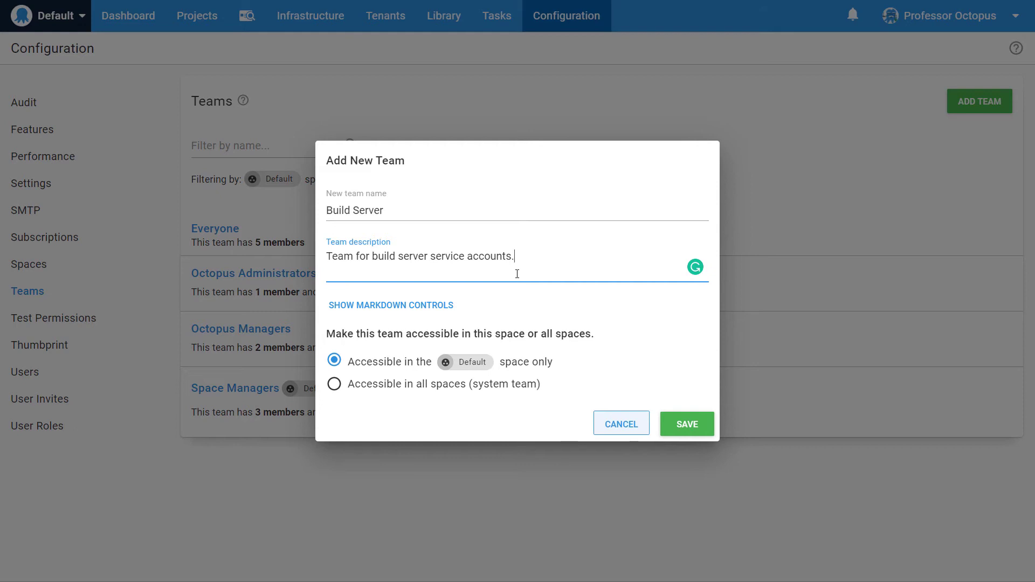
click(686, 424)
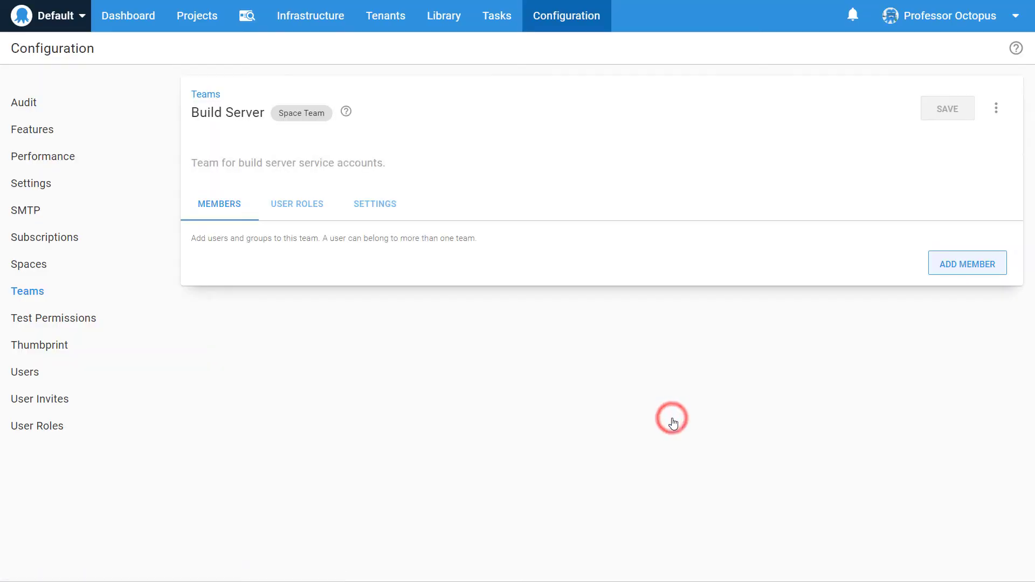
click(966, 263)
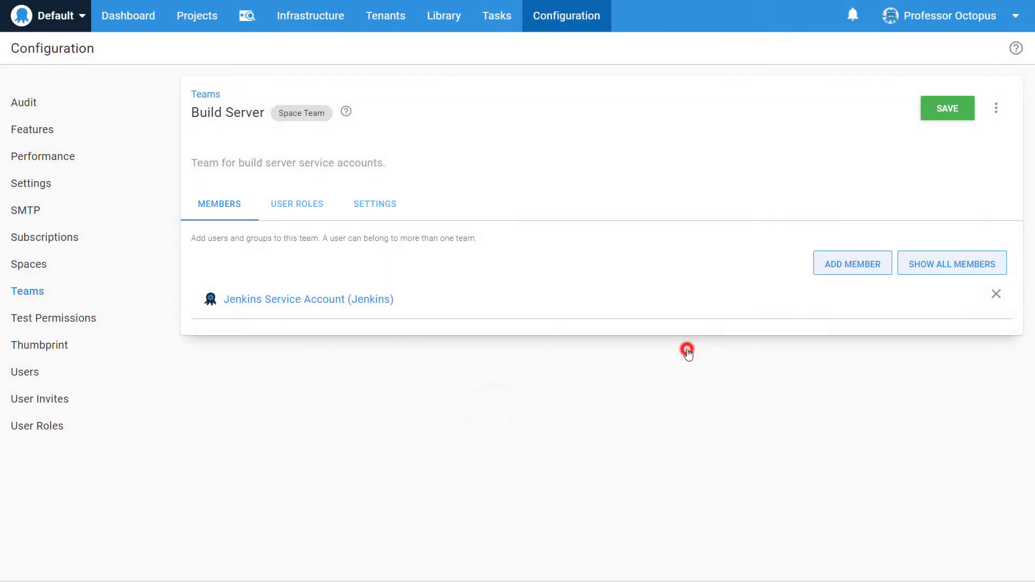
mouse_move(313, 211)
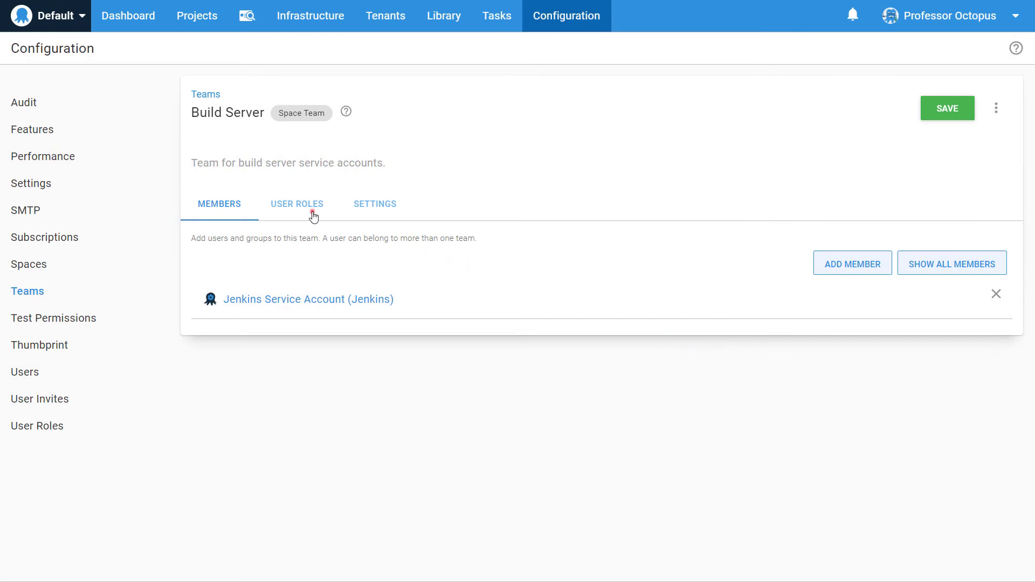
- Include the Build server role scoped to the Development and Test environments
click(296, 204)
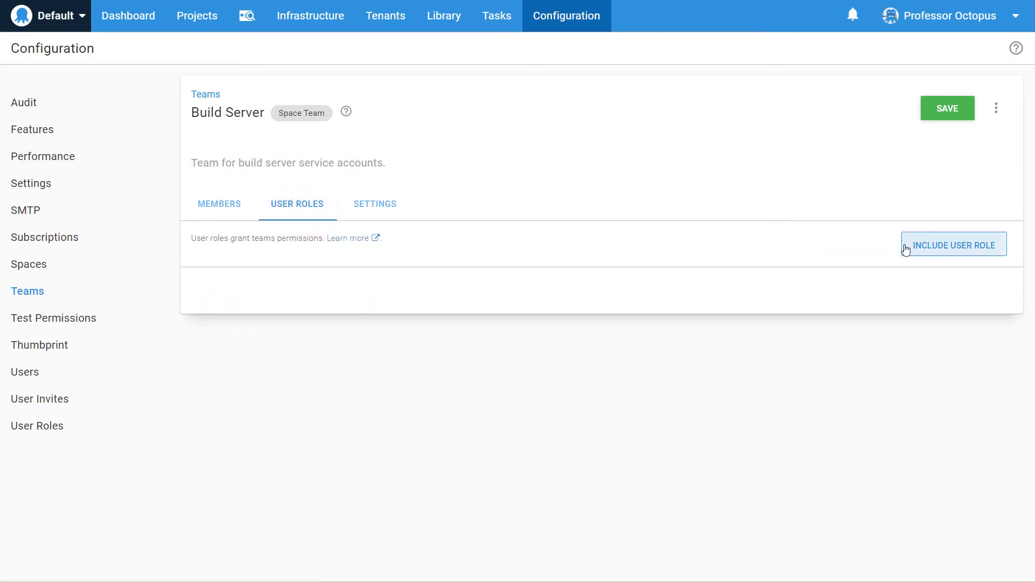
click(953, 244)
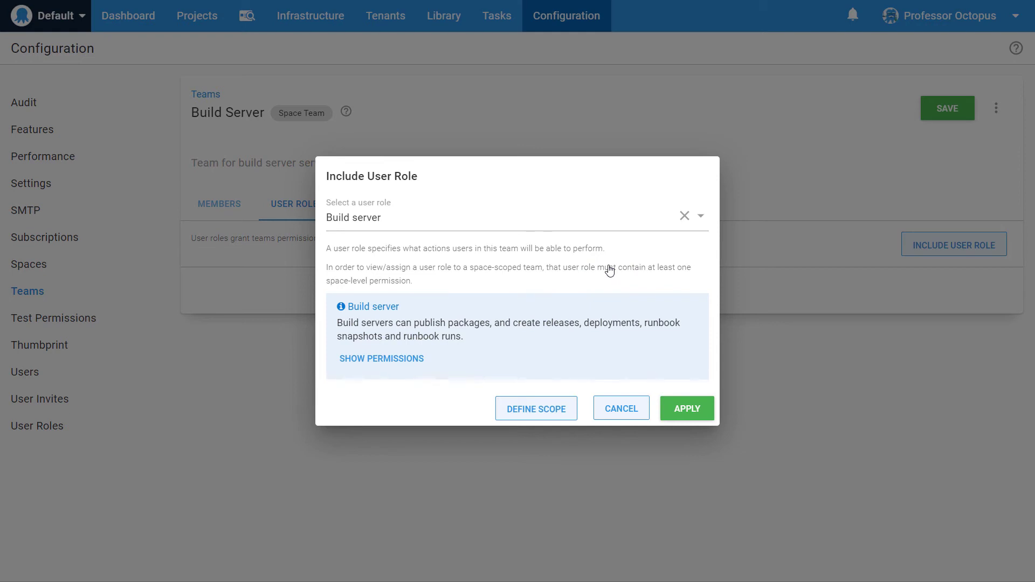
click(536, 408)
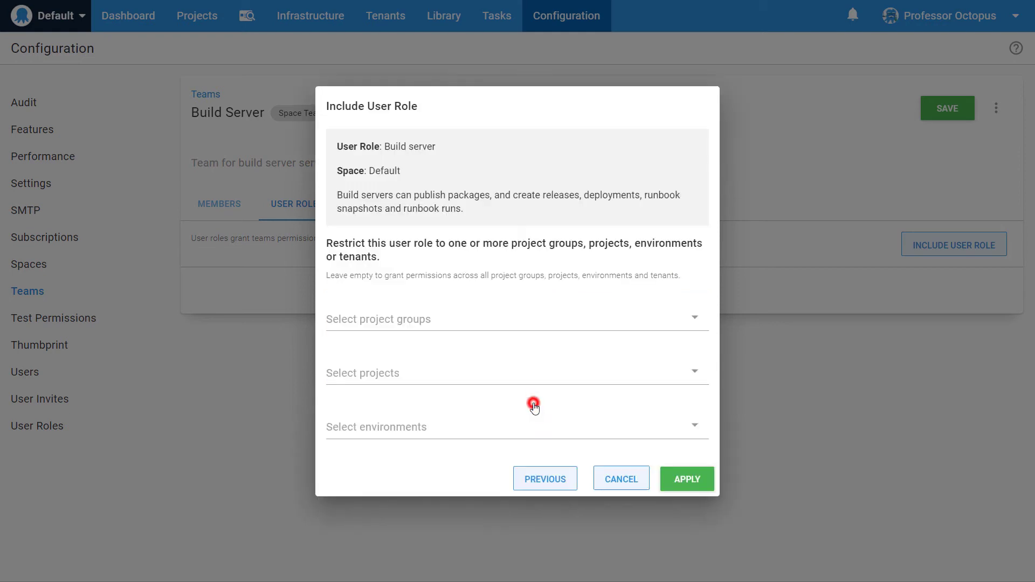
click(534, 405)
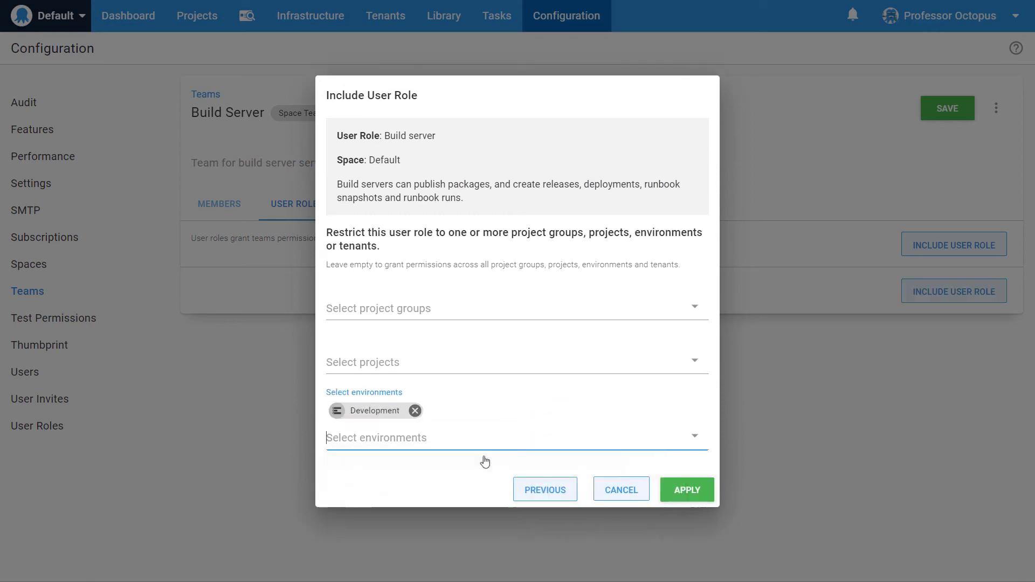
click(686, 490)
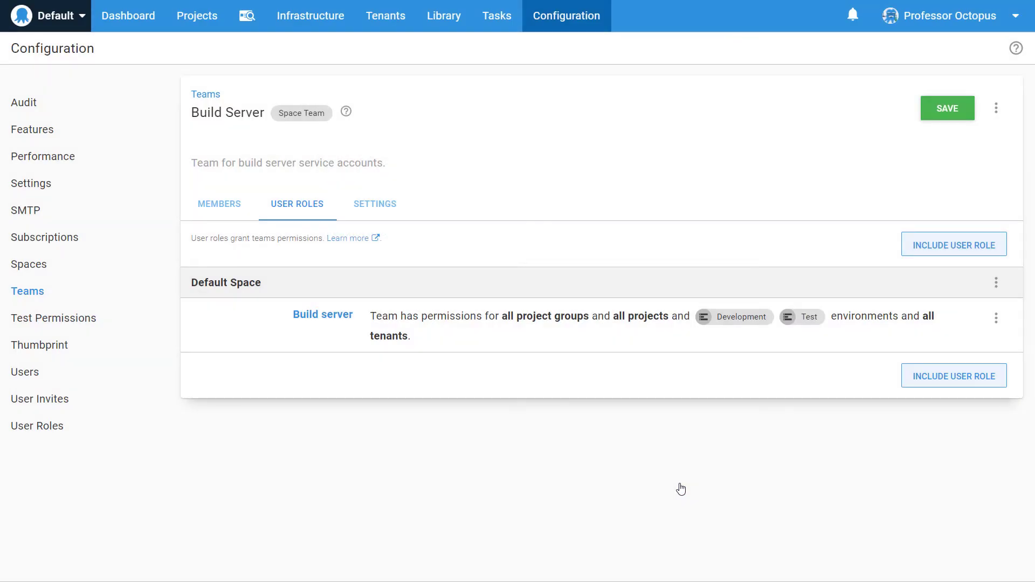
- Include the Project viewer and Environment viewer roles unscoped and save the team
click(953, 245)
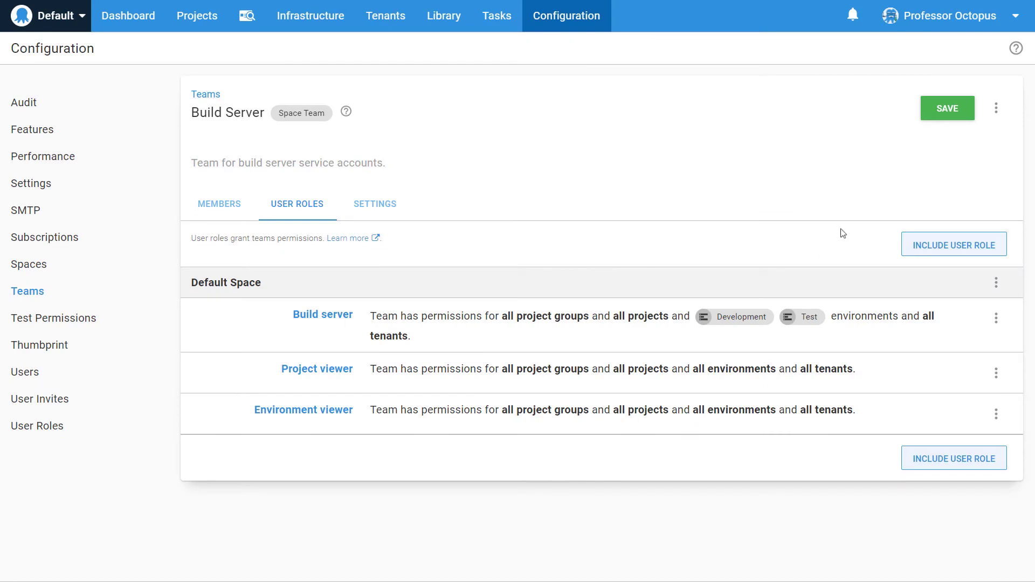
click(947, 108)
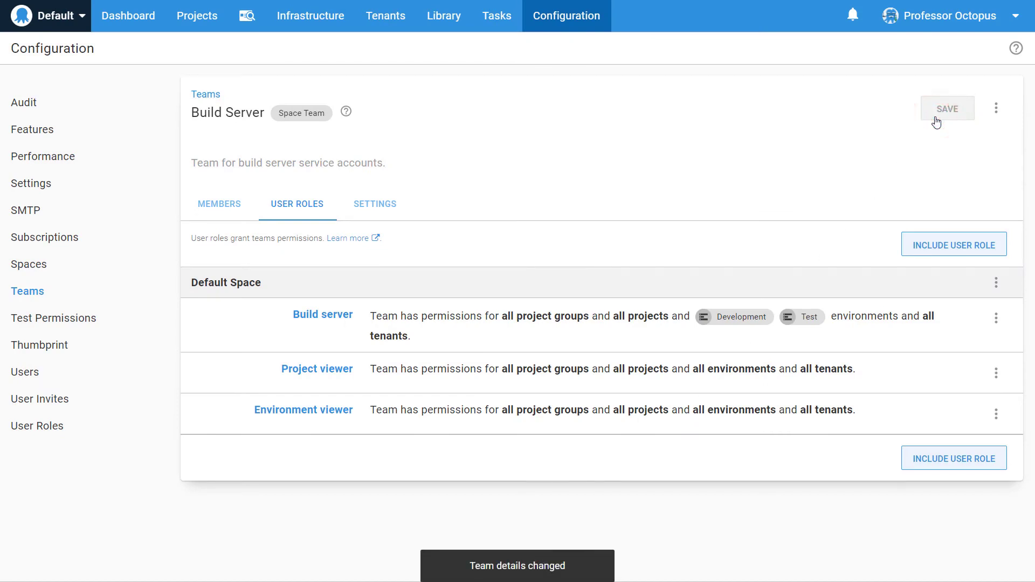